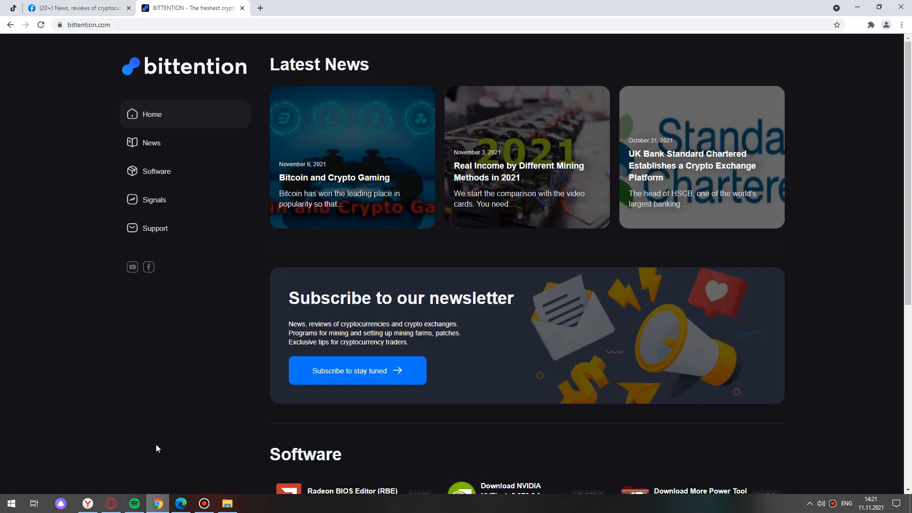
# Reach the More Power Tool (MPT) v1.3.5 download page via the bittention Software listing
pyautogui.click(156, 171)
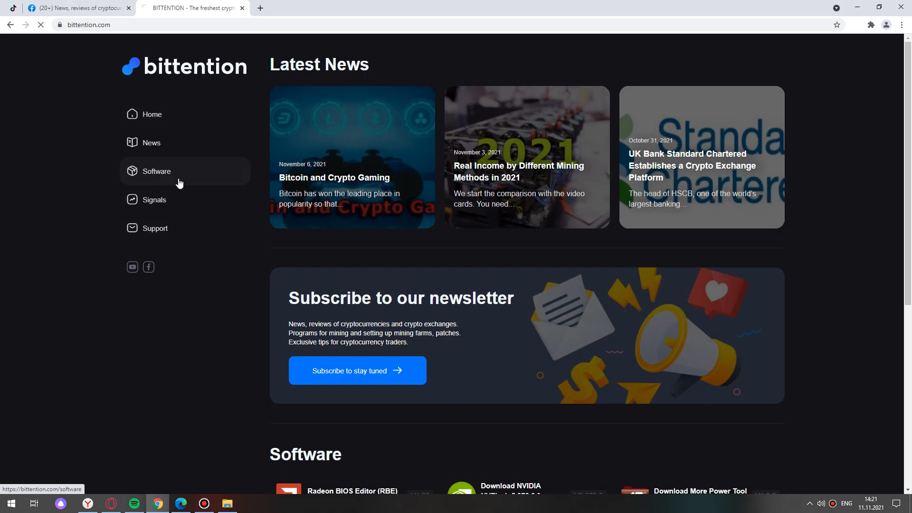
pyautogui.click(157, 171)
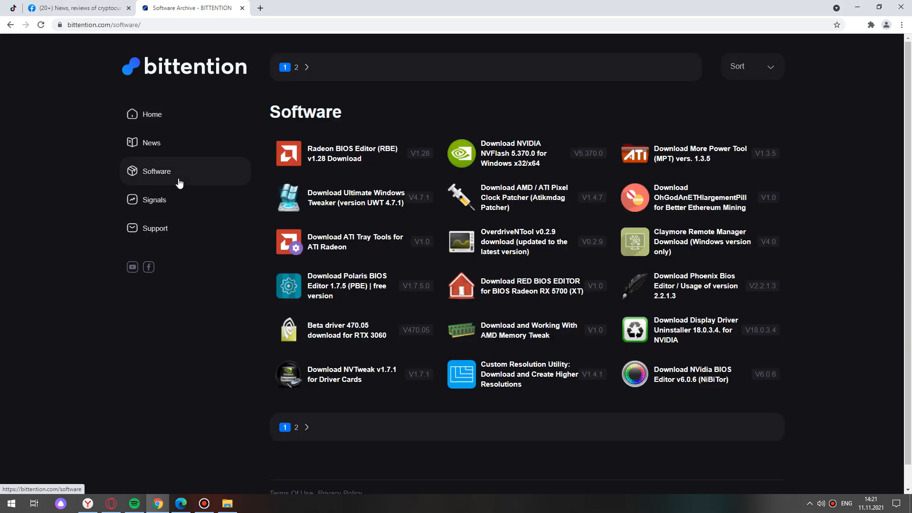
pyautogui.moveTo(715, 152)
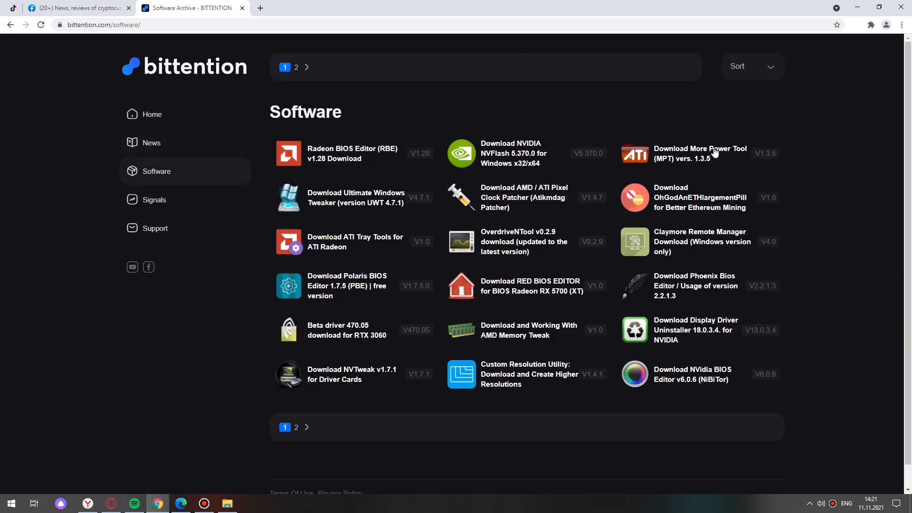
pyautogui.click(703, 153)
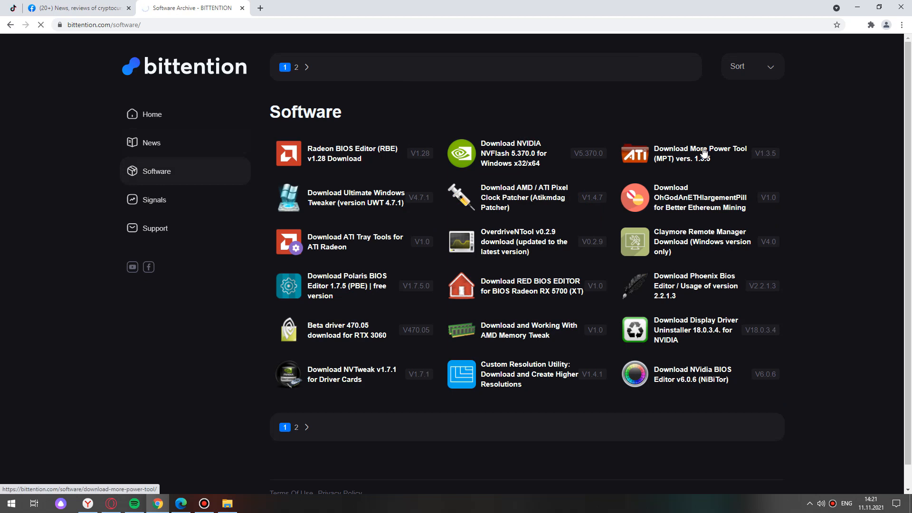
pyautogui.click(700, 153)
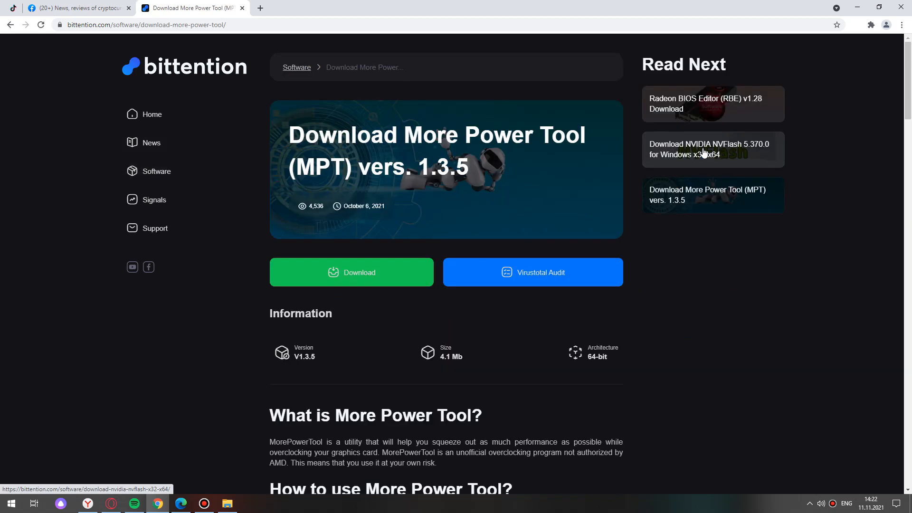
# Download MorePowerTool.zip from MEGA and view its extracted application files in File Explorer
pyautogui.click(352, 272)
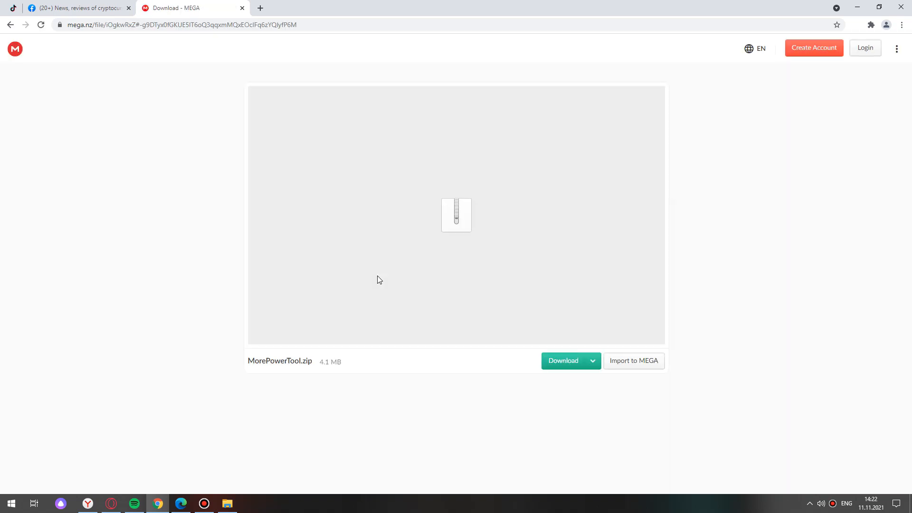
pyautogui.click(563, 361)
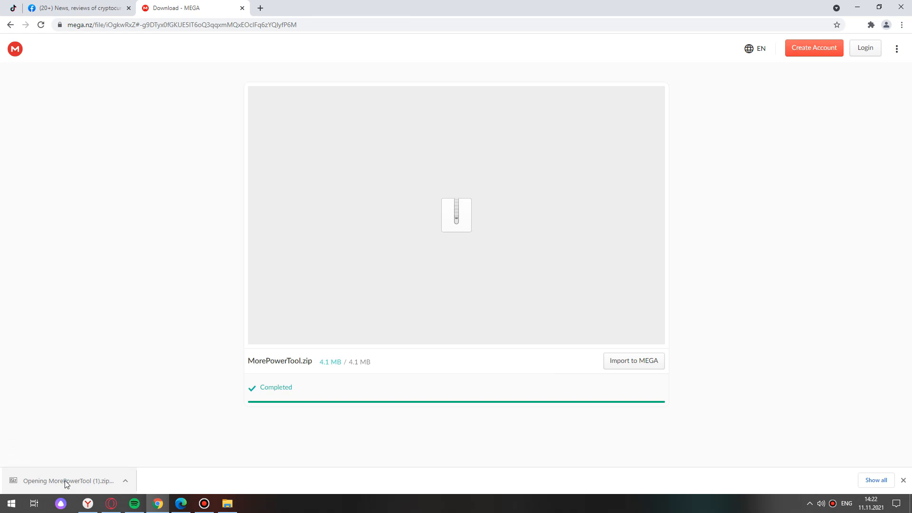
pyautogui.click(67, 480)
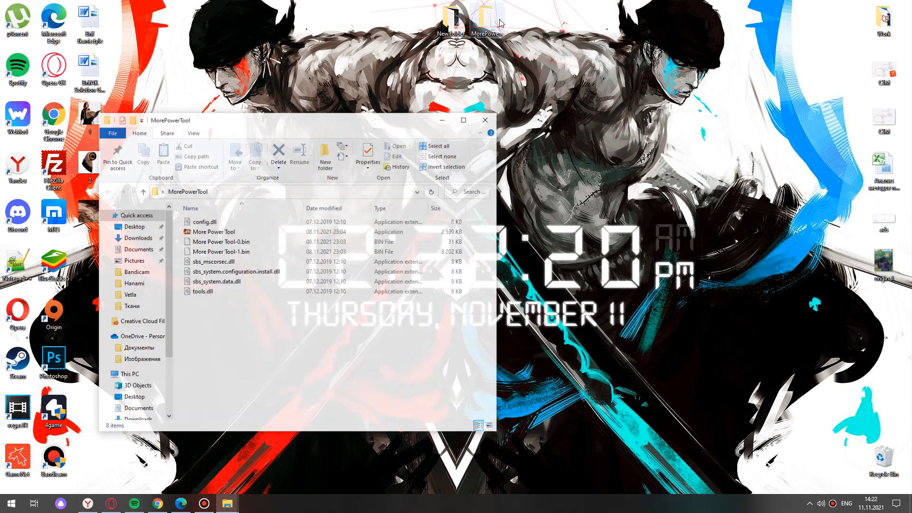
pyautogui.click(213, 232)
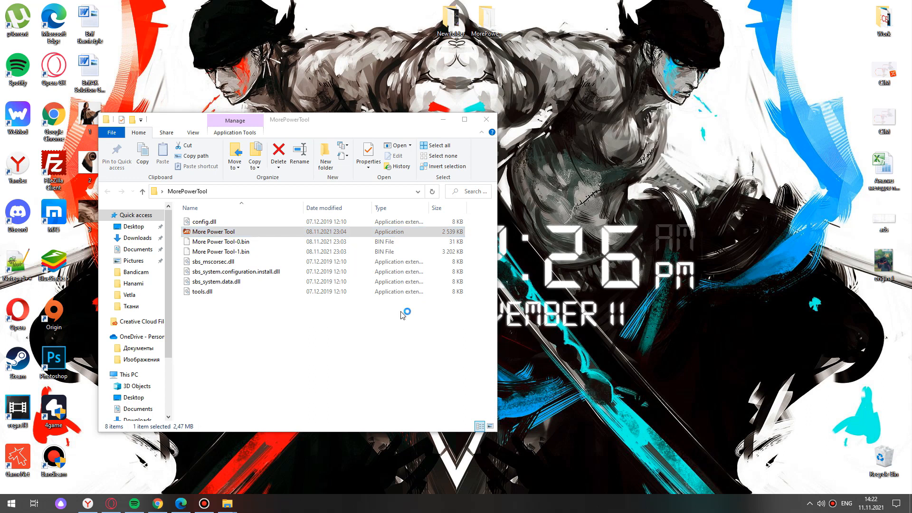
# Run the MorePowerTool 1.3.5 installer, accepting the license, readme and default install folder
pyautogui.doubleClick(214, 231)
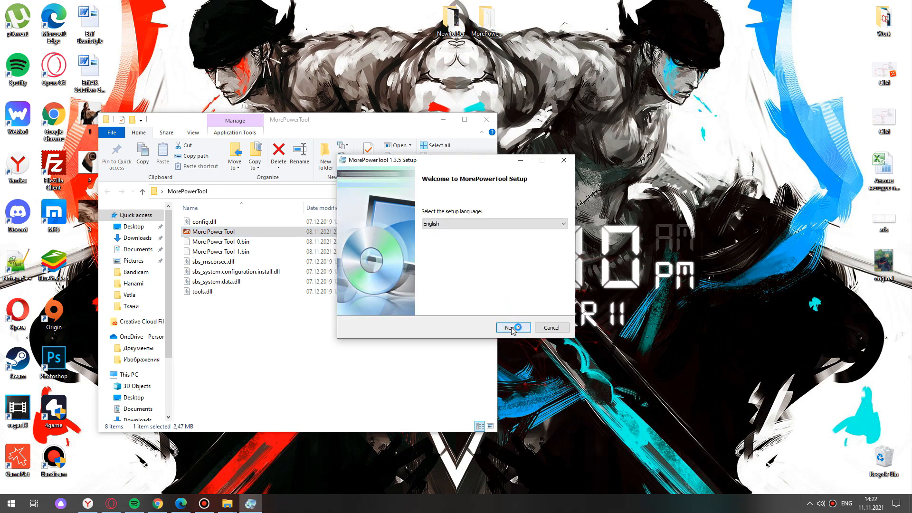
pyautogui.click(513, 327)
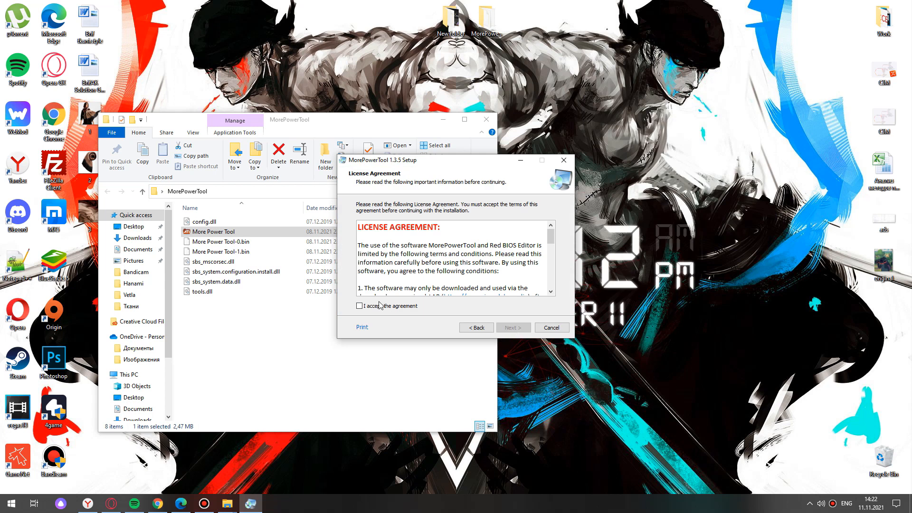
pyautogui.click(513, 327)
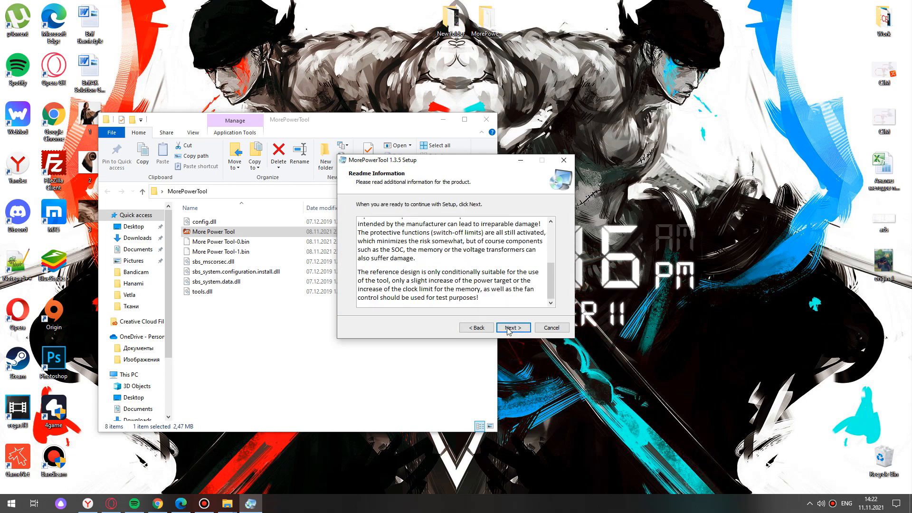
pyautogui.click(513, 326)
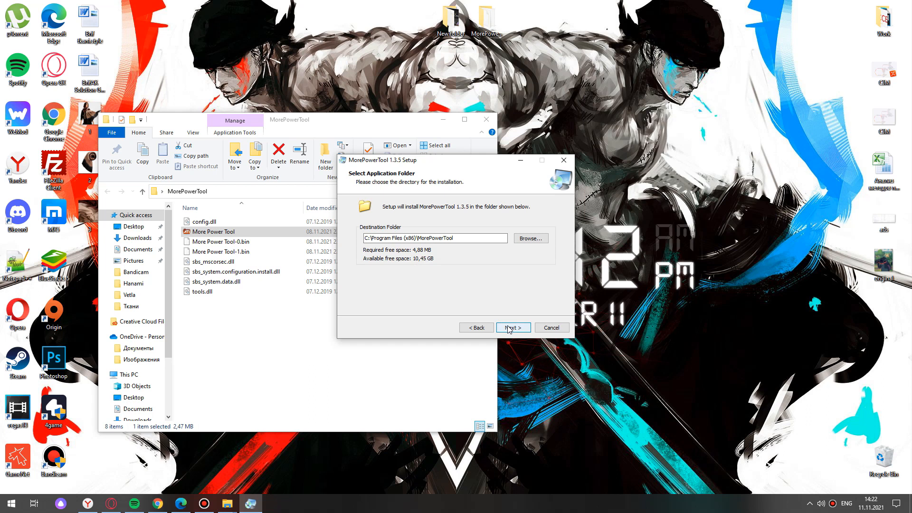
pyautogui.click(512, 327)
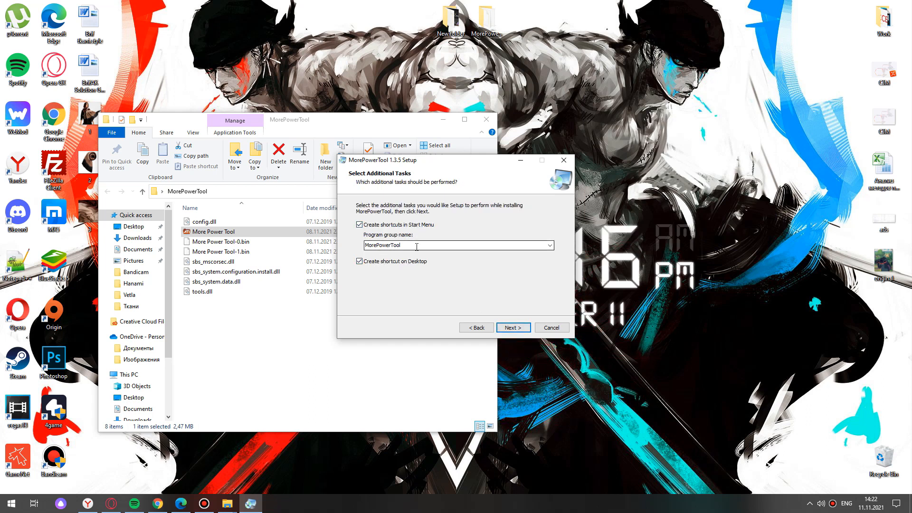
# Keep the MorePowerTool program group and default shortcuts, then finish the installation
pyautogui.click(549, 245)
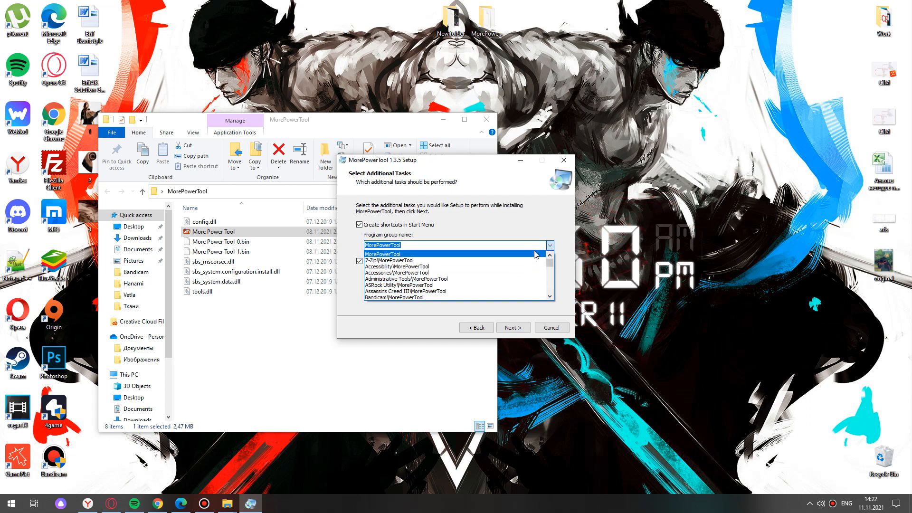
pyautogui.click(382, 254)
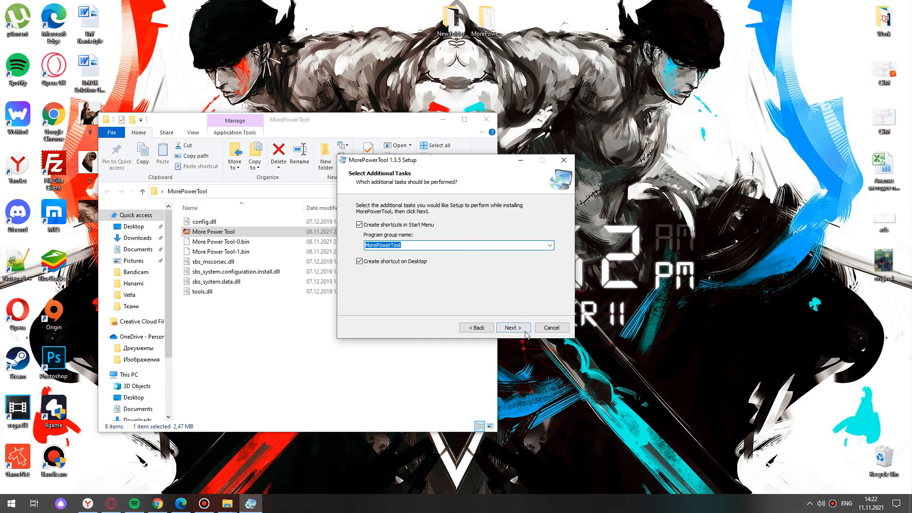
pyautogui.click(513, 327)
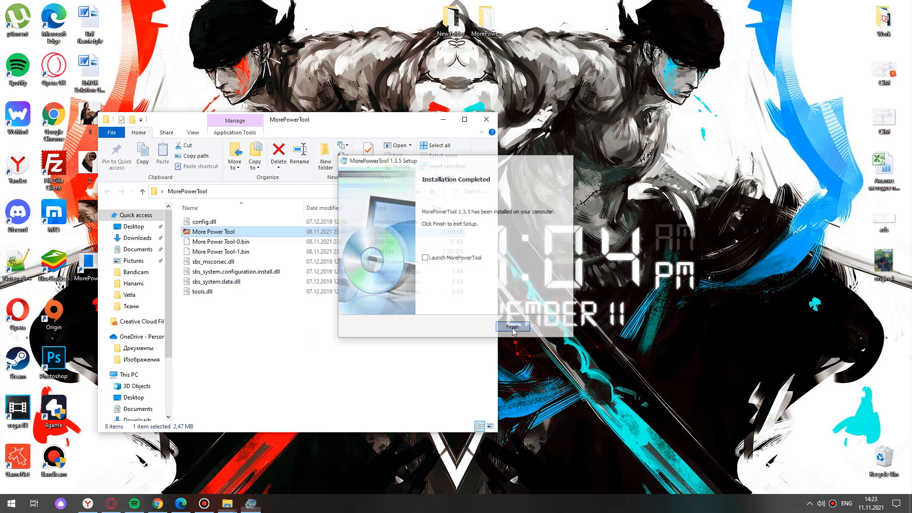
pyautogui.click(512, 326)
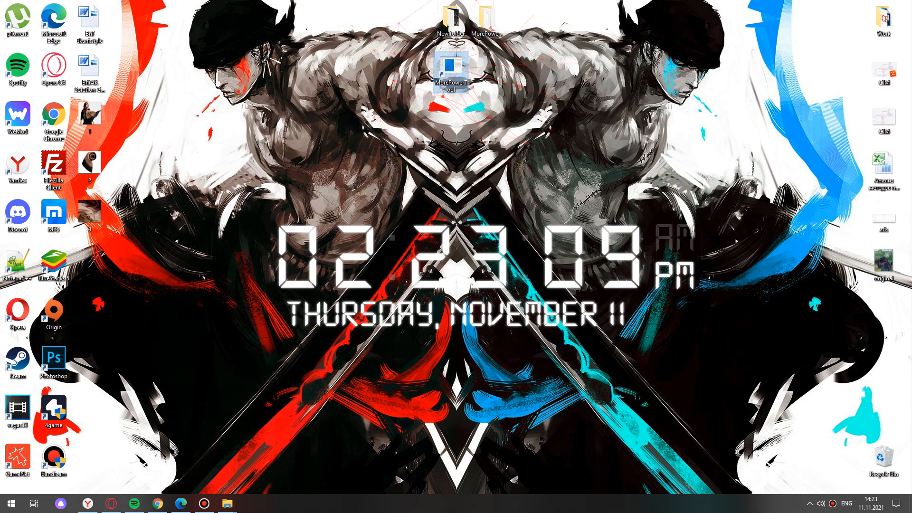
# Start MorePowerTool and load the Navi 21.rom BIOS to show the RX 6900 XT settings
pyautogui.doubleClick(450, 65)
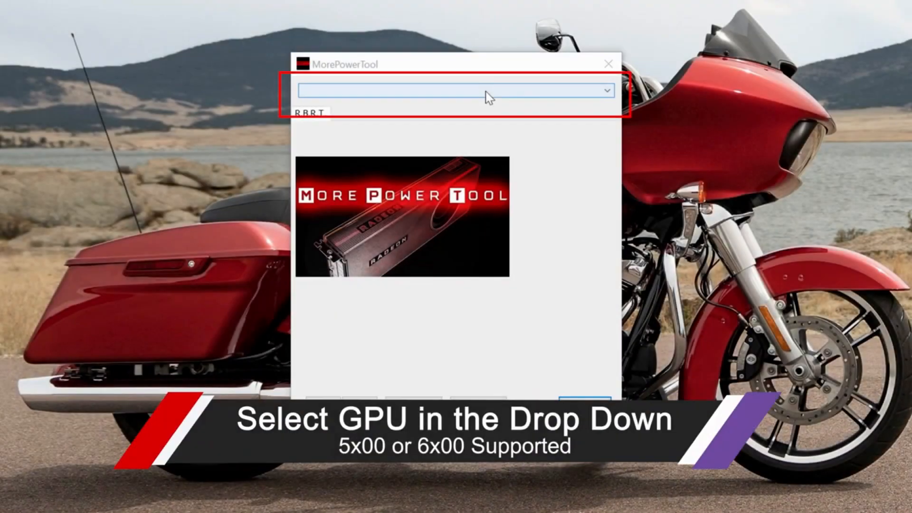
pyautogui.click(454, 92)
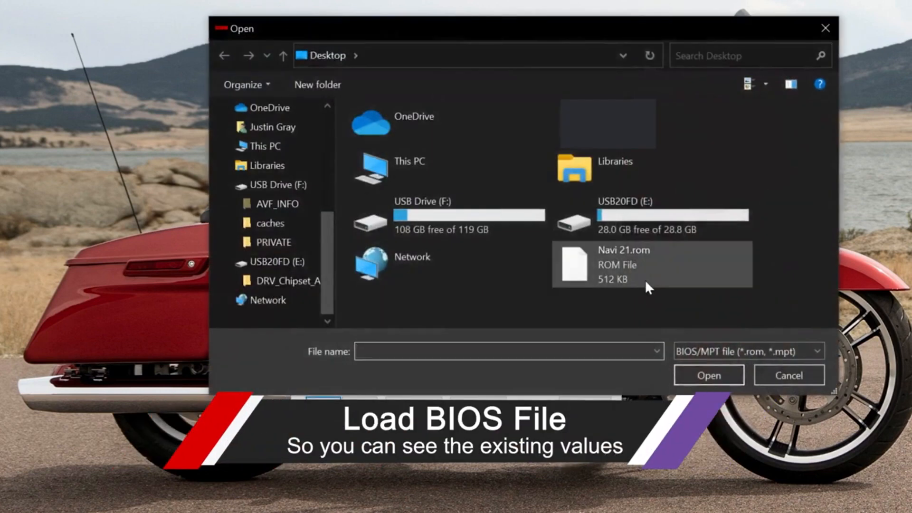
pyautogui.click(641, 264)
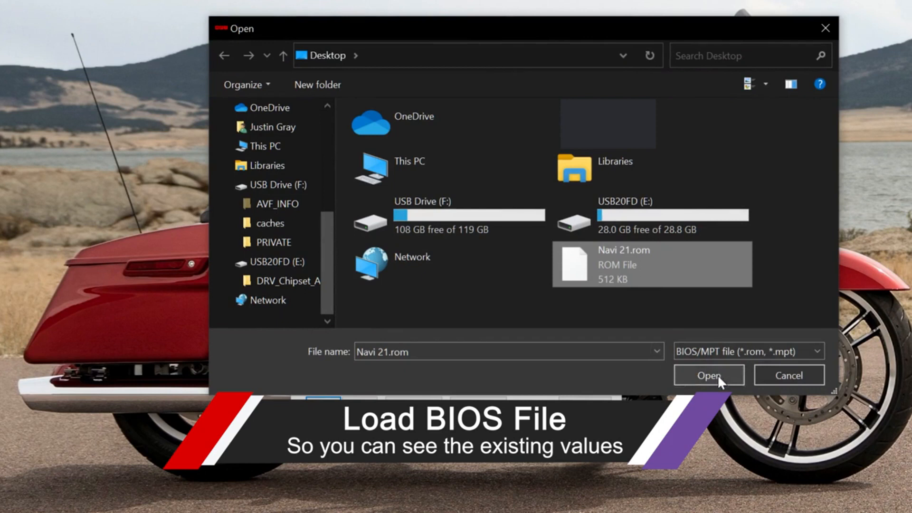
pyautogui.click(708, 375)
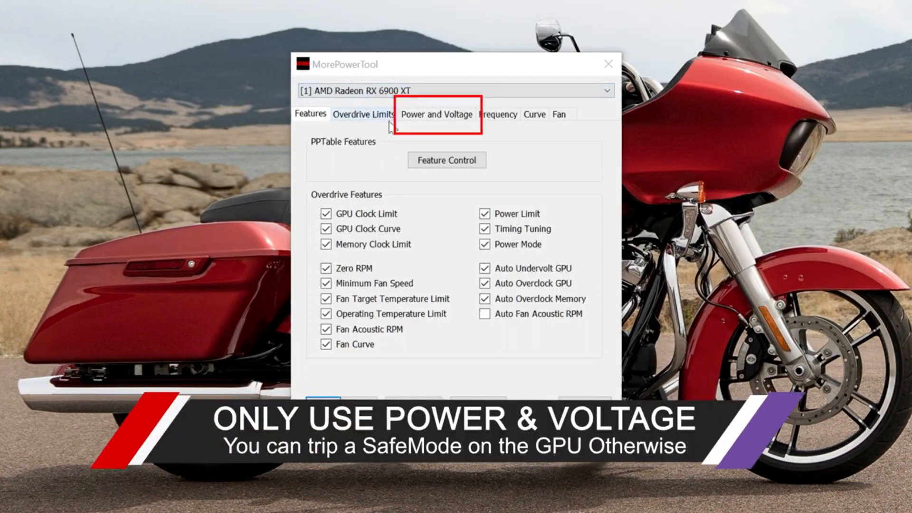
pyautogui.moveTo(548, 122)
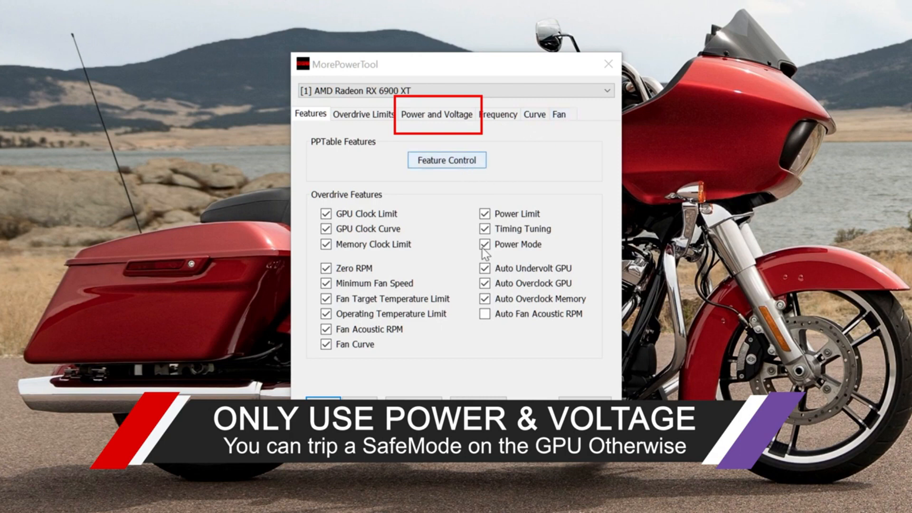
pyautogui.click(435, 114)
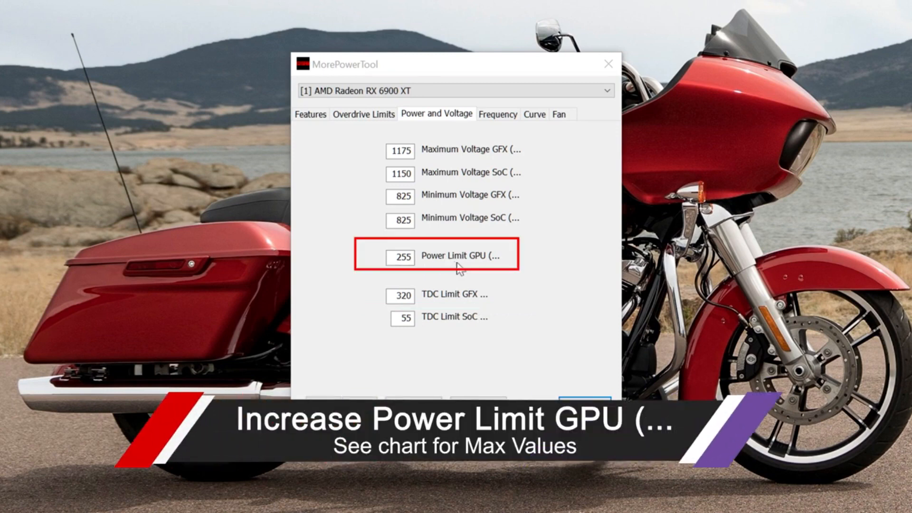
pyautogui.moveTo(479, 271)
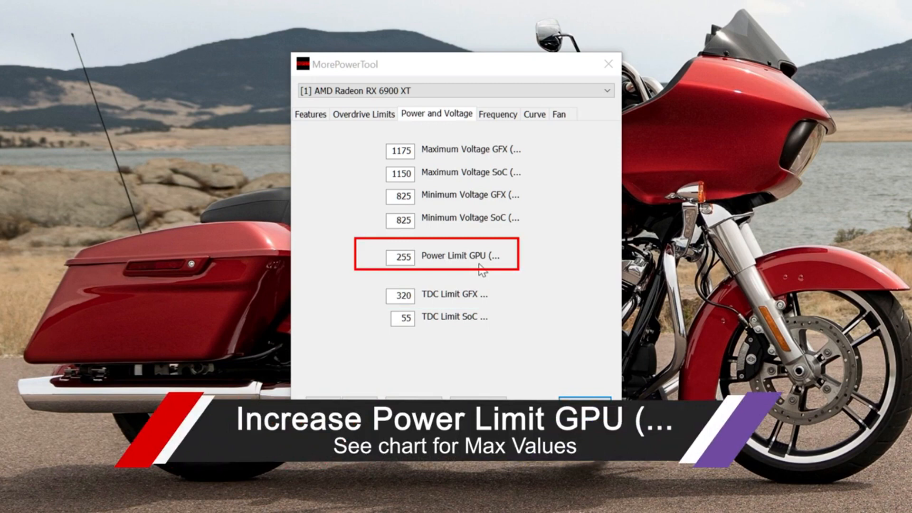
pyautogui.moveTo(489, 269)
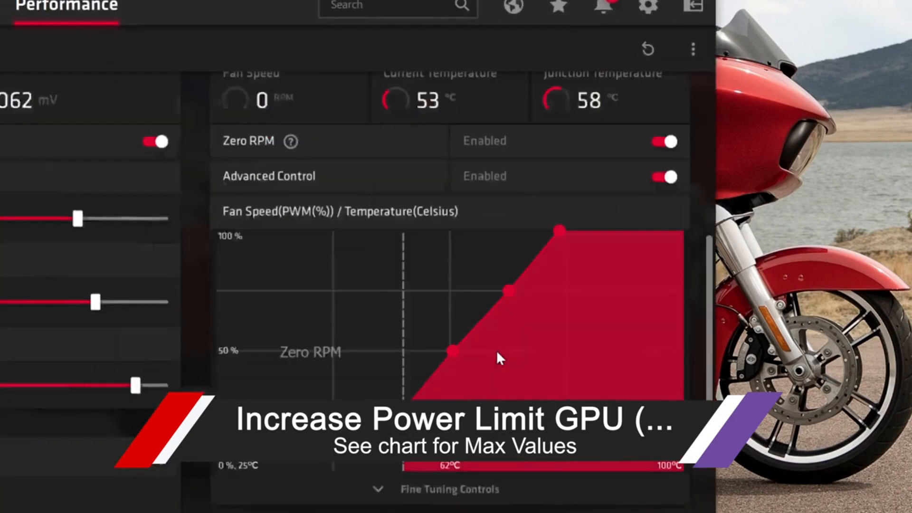
pyautogui.scroll(-3)
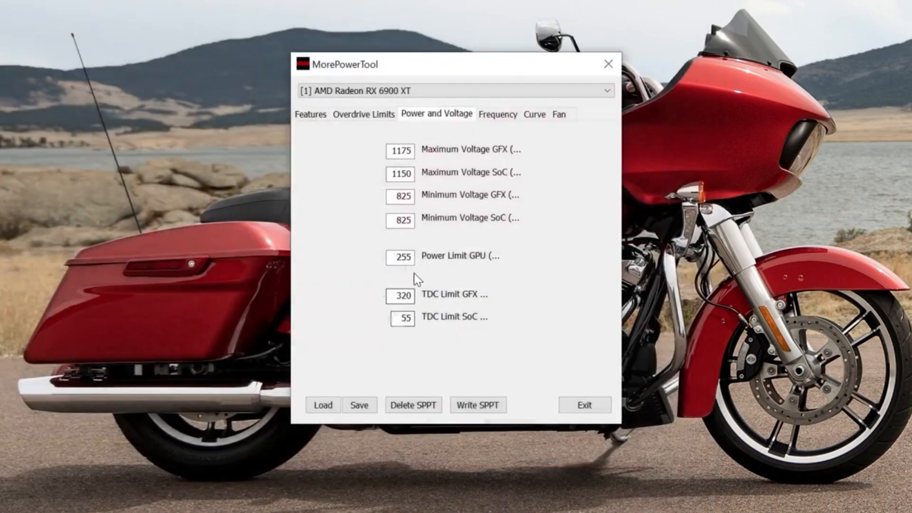
pyautogui.moveTo(406, 281)
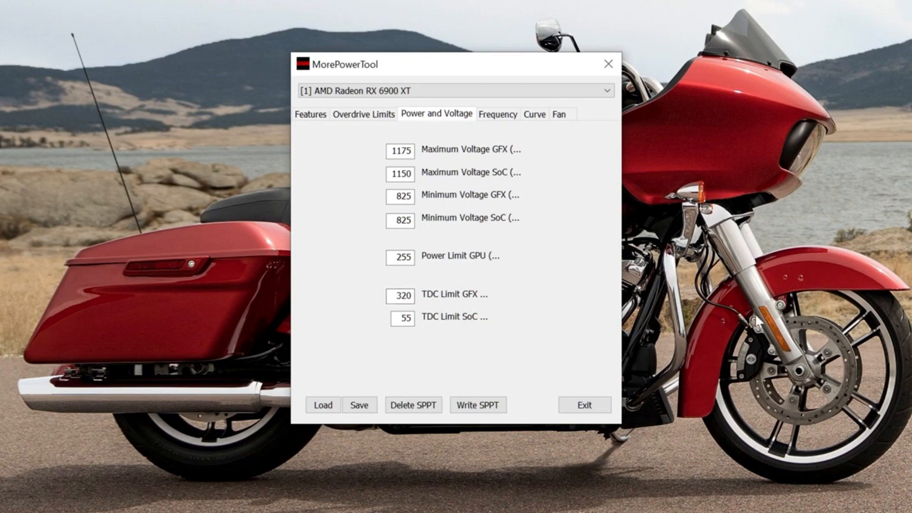
pyautogui.moveTo(344, 354)
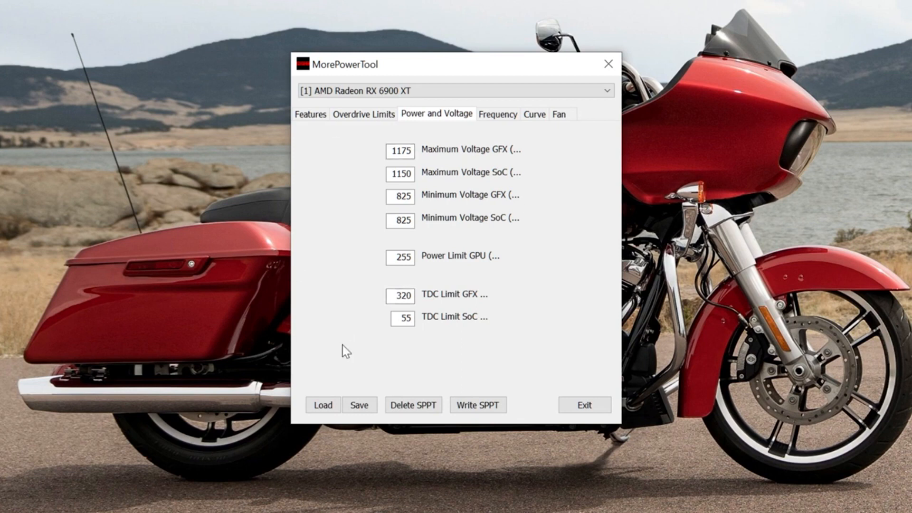
pyautogui.moveTo(322, 336)
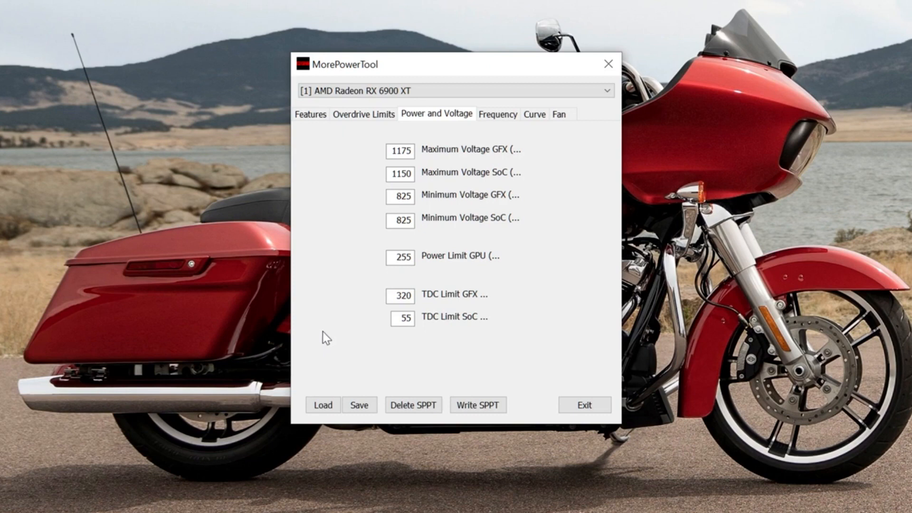
pyautogui.moveTo(450, 306)
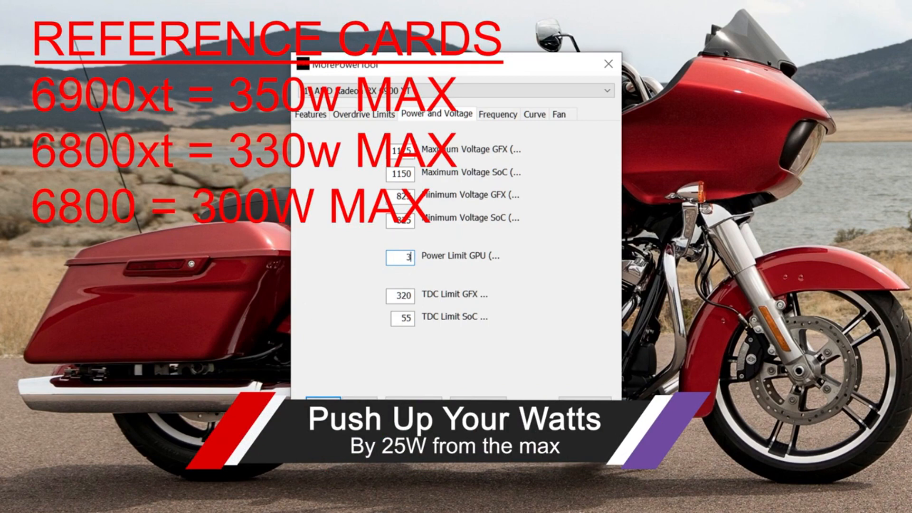
# Set the GPU power limit to 325 and replace the TDC GFX limit with the new value
pyautogui.write('325')
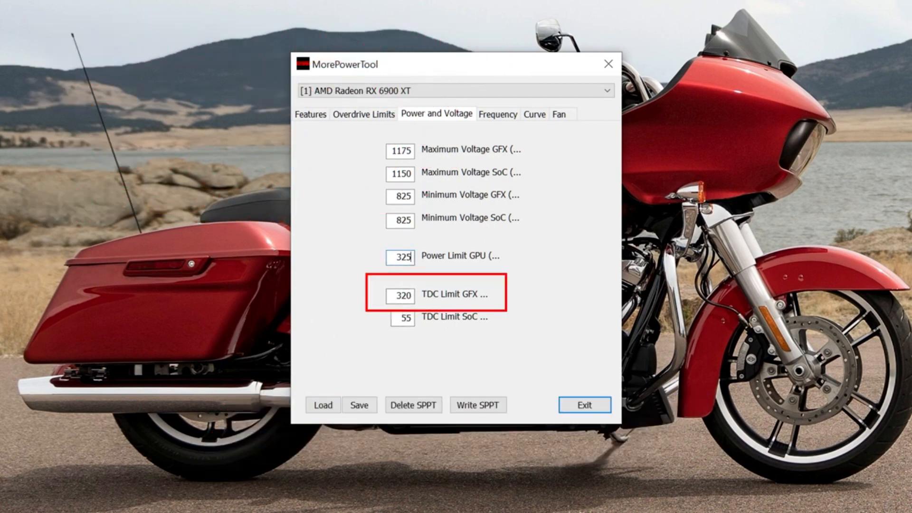
pyautogui.tripleClick(400, 295)
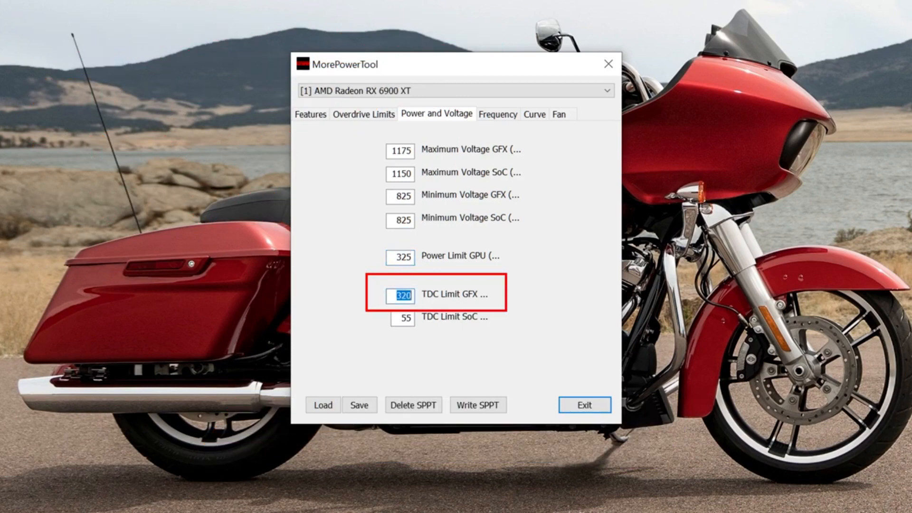
pyautogui.write('340')
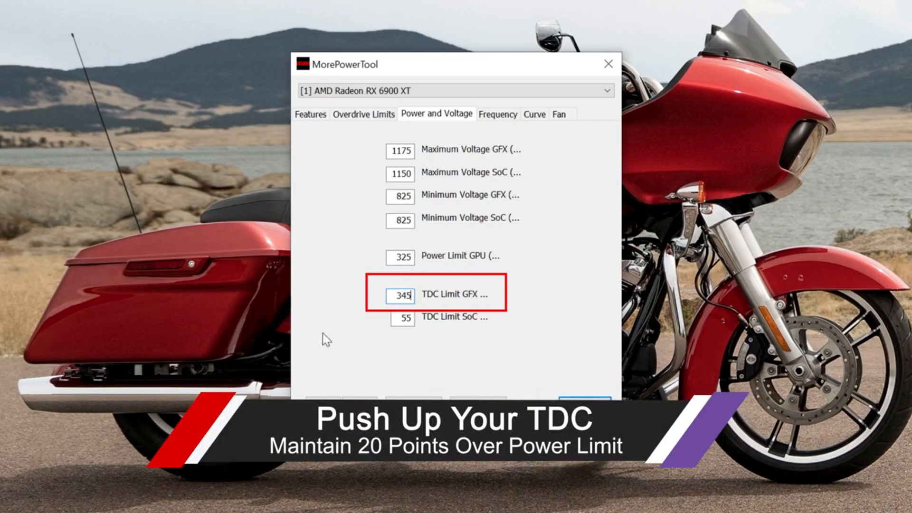
pyautogui.moveTo(355, 280)
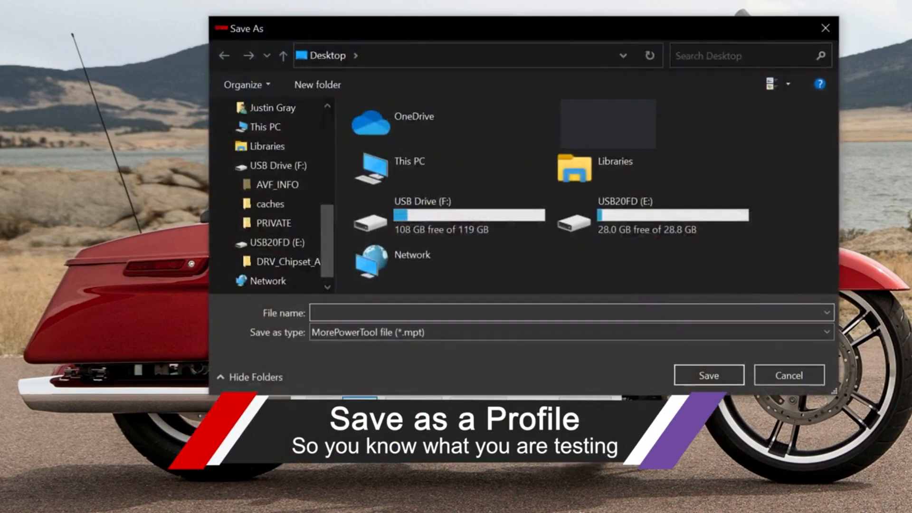
# Save the profile as 325w345TDC, load it back and return to the Power and Voltage limits
pyautogui.write('325w')
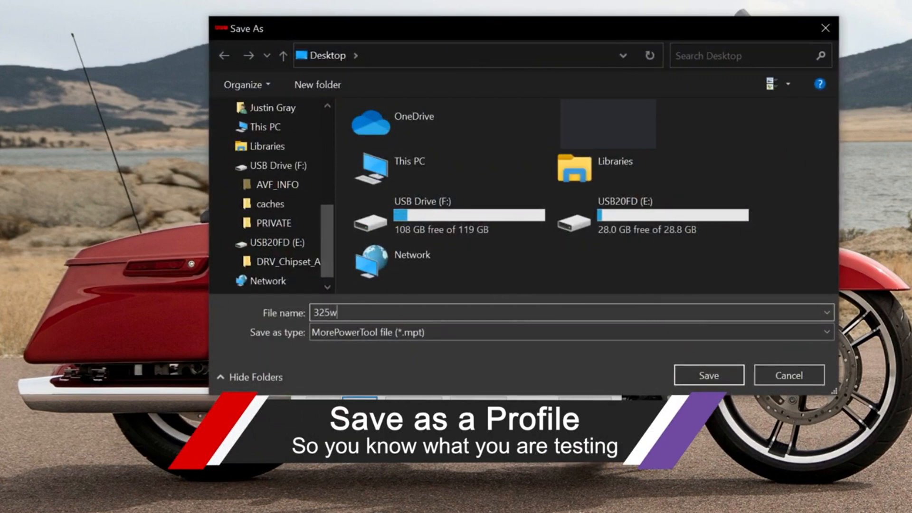
pyautogui.write('345T')
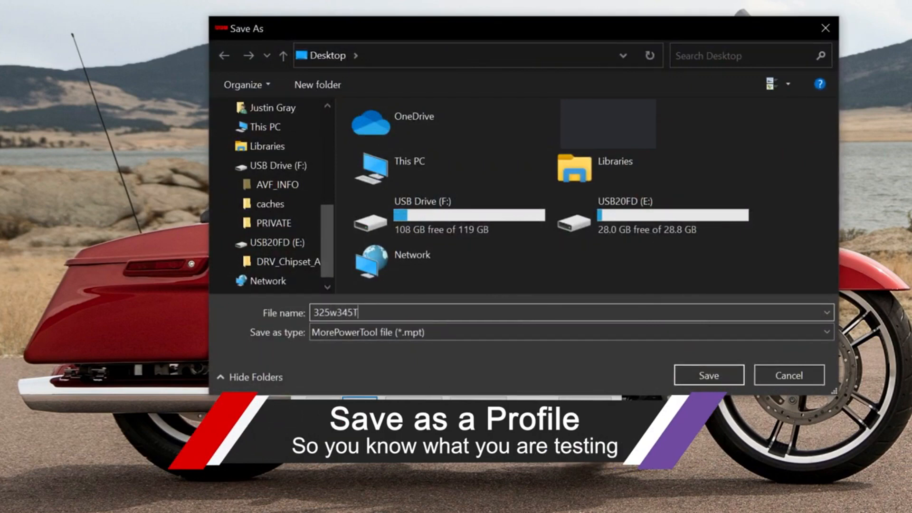
pyautogui.write('DC')
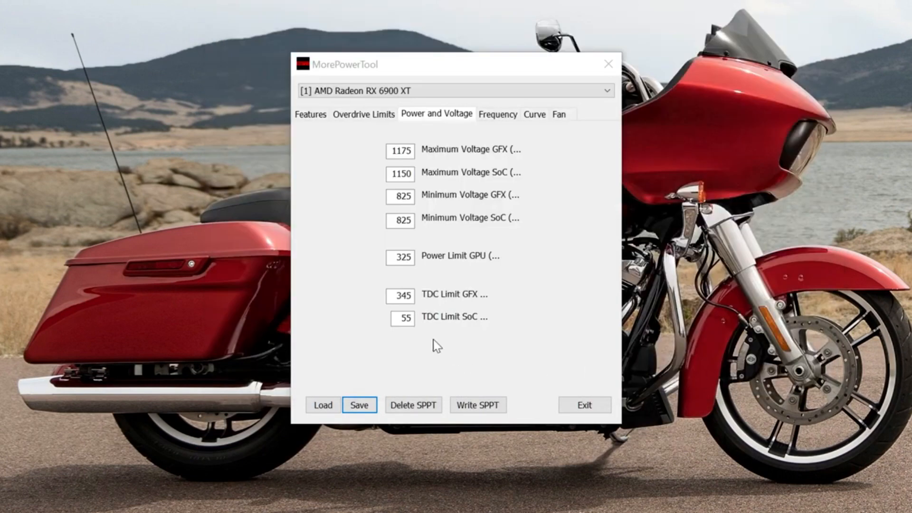
pyautogui.click(322, 405)
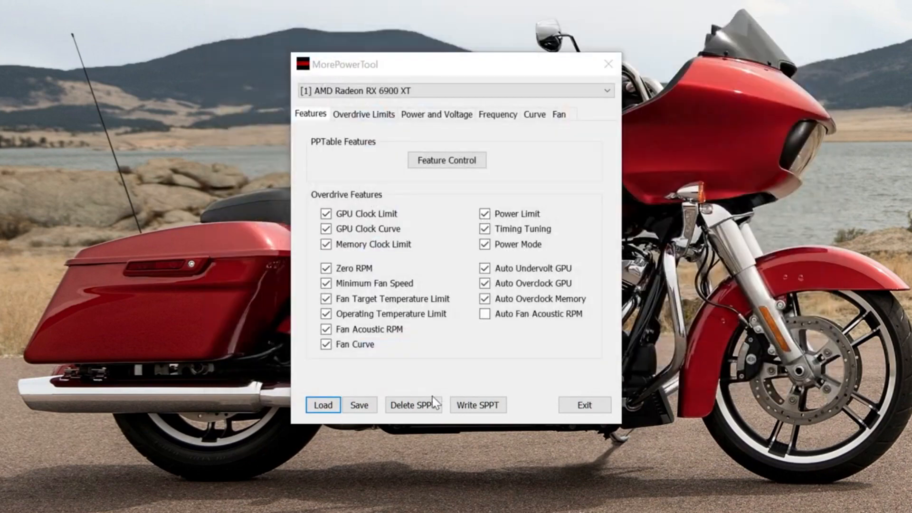
pyautogui.click(434, 114)
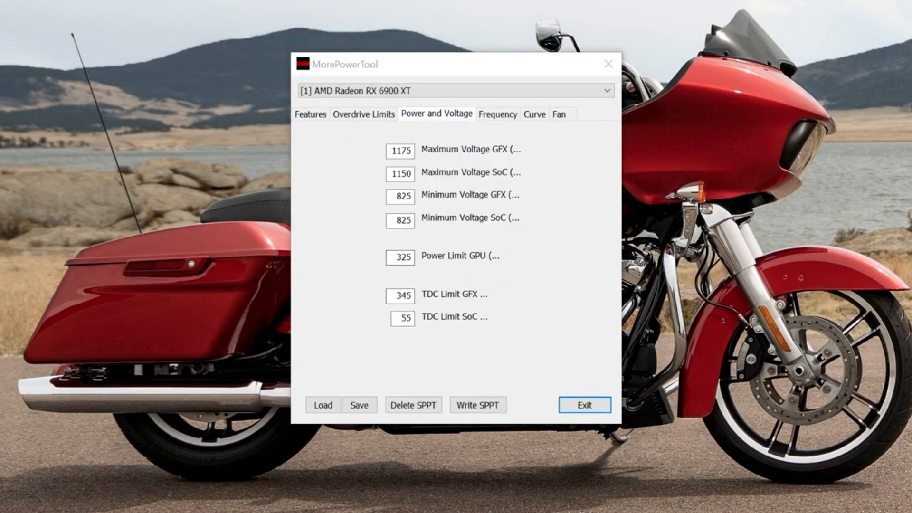
pyautogui.moveTo(417, 298)
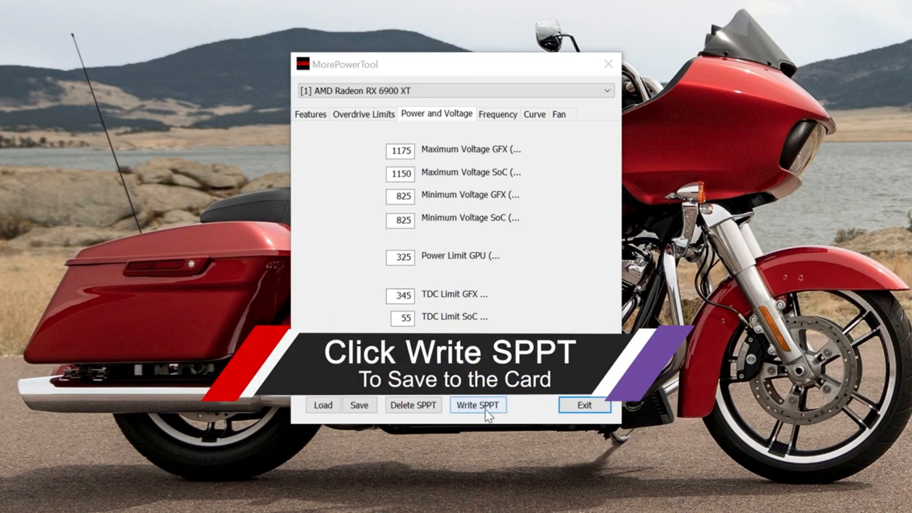
# Write the SPPT with the 325/345 limits to the card and acknowledge the success message
pyautogui.click(478, 405)
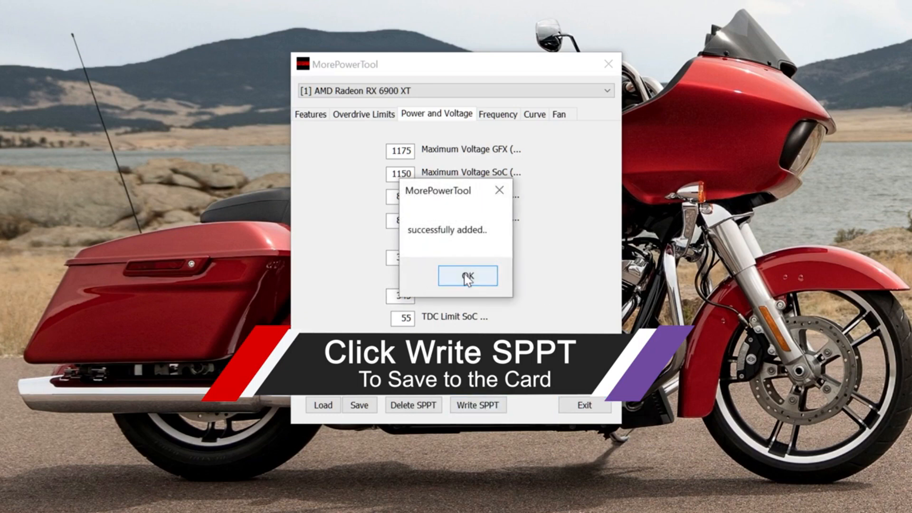
pyautogui.click(467, 276)
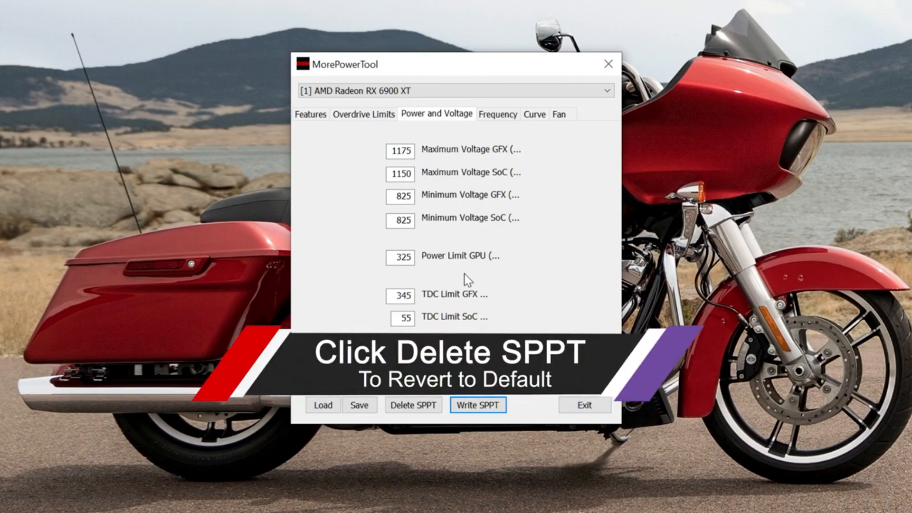
pyautogui.moveTo(437, 410)
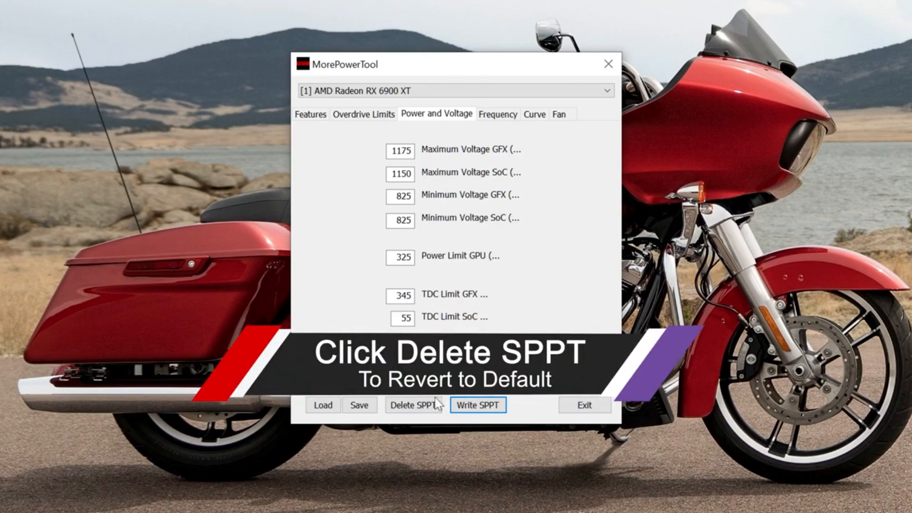
# Delete the custom SPPT from the card and reload the default 255 and 320 limits
pyautogui.click(413, 405)
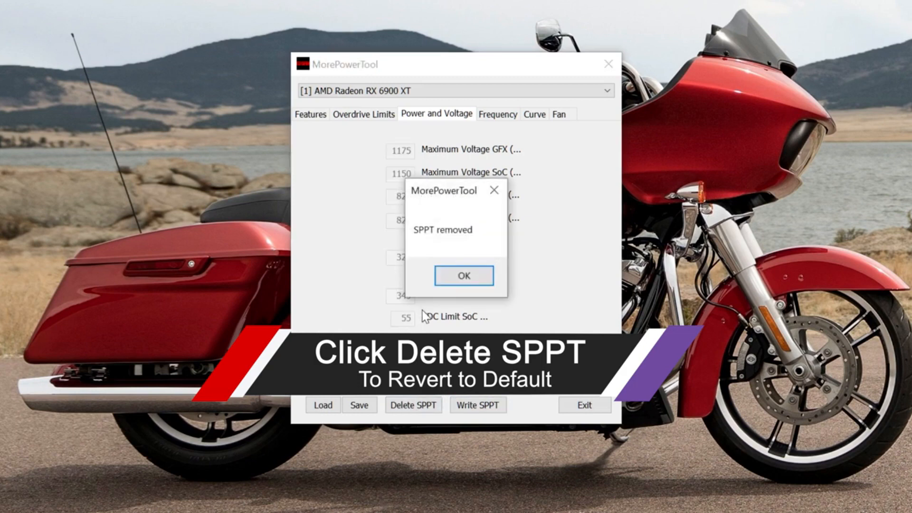
pyautogui.click(464, 275)
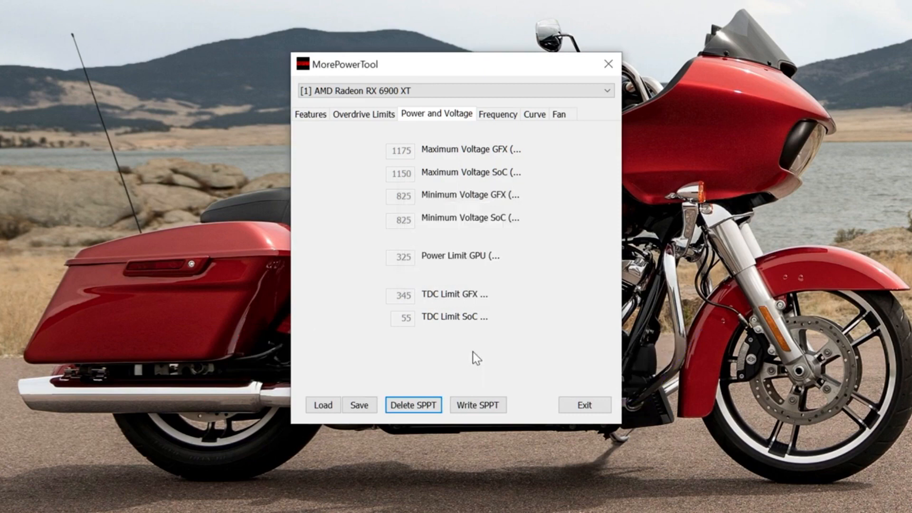
pyautogui.click(322, 405)
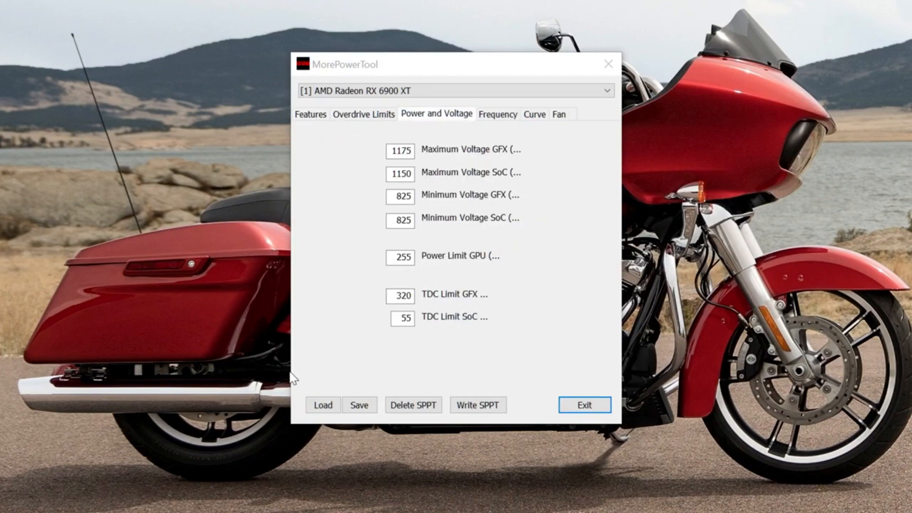
pyautogui.moveTo(549, 401)
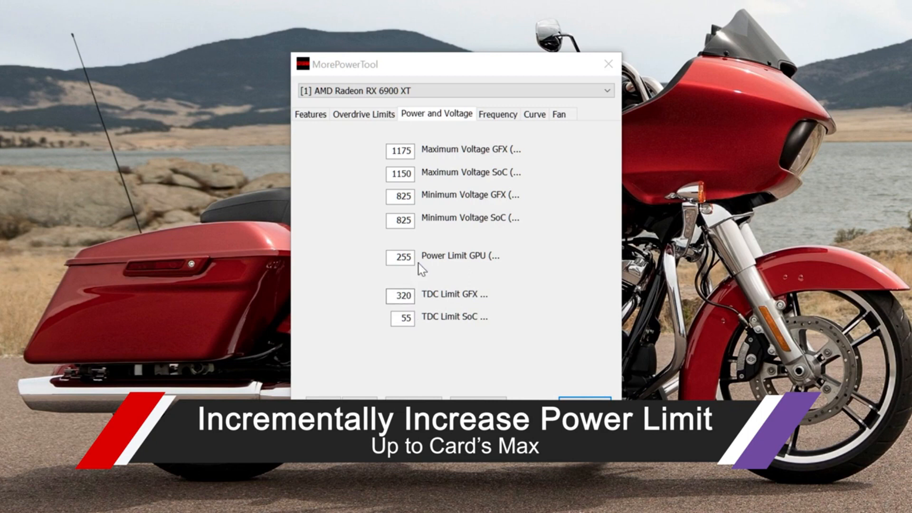
# Set the GPU power limit to 350 and the TDC GFX limit to 370
pyautogui.click(400, 257)
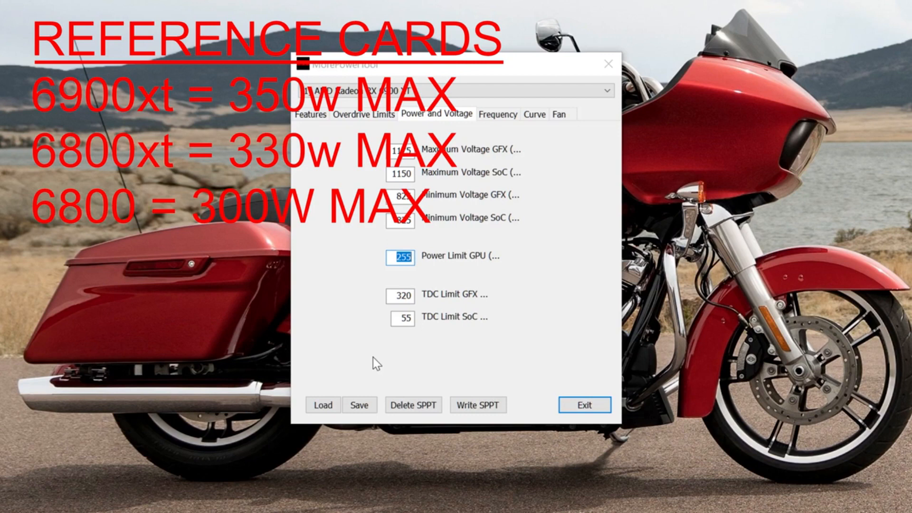
pyautogui.write('350')
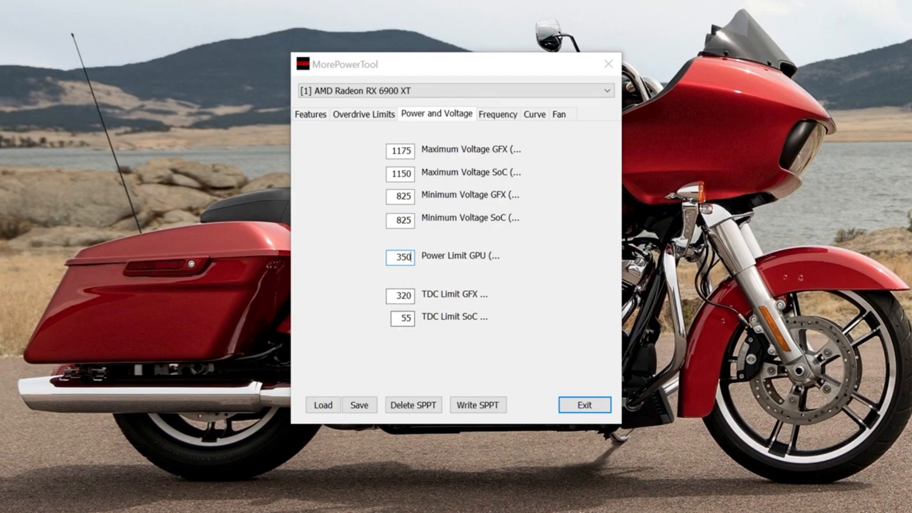
pyautogui.click(400, 295)
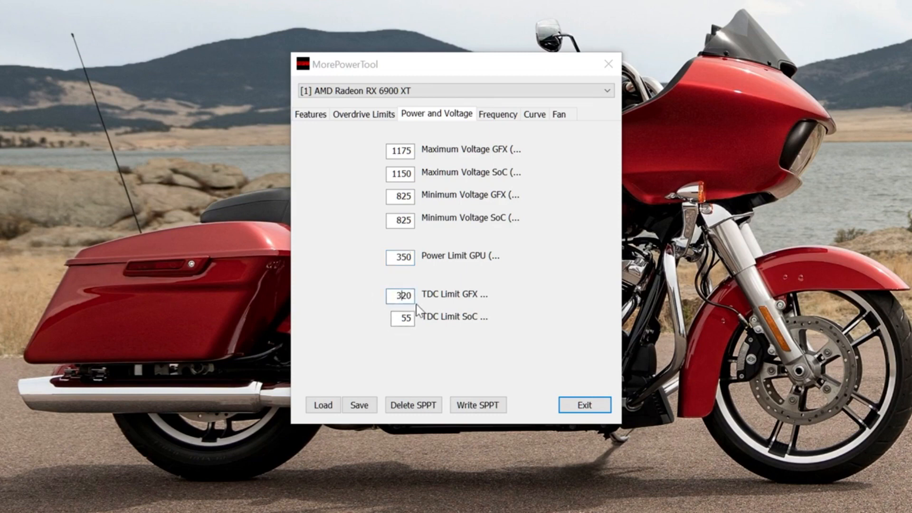
pyautogui.write('370')
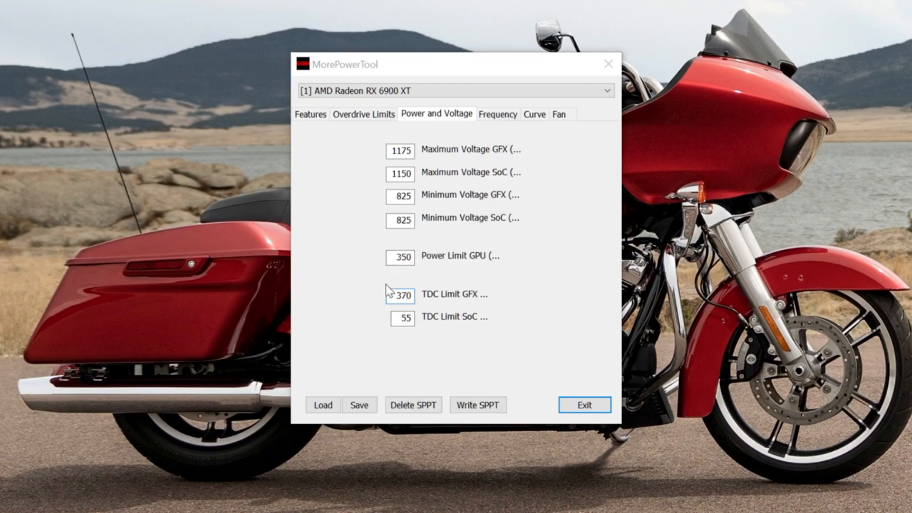
pyautogui.moveTo(389, 293)
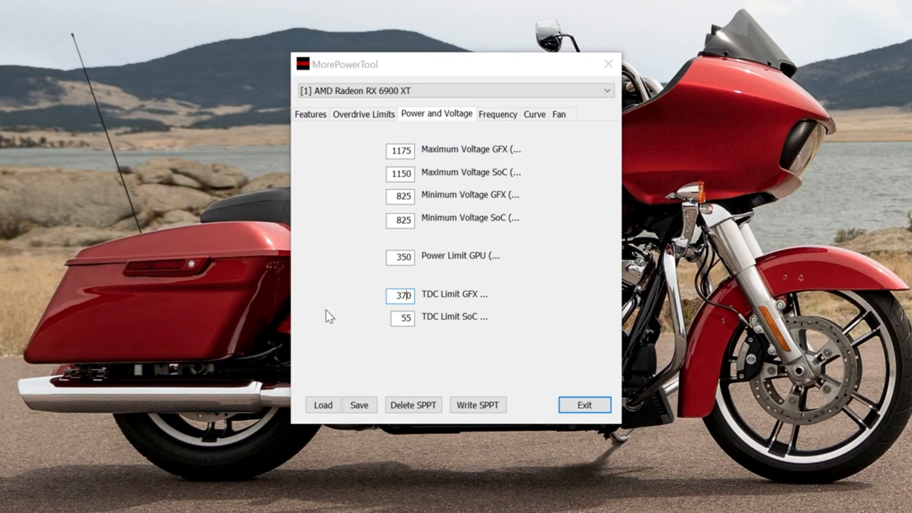
pyautogui.moveTo(321, 321)
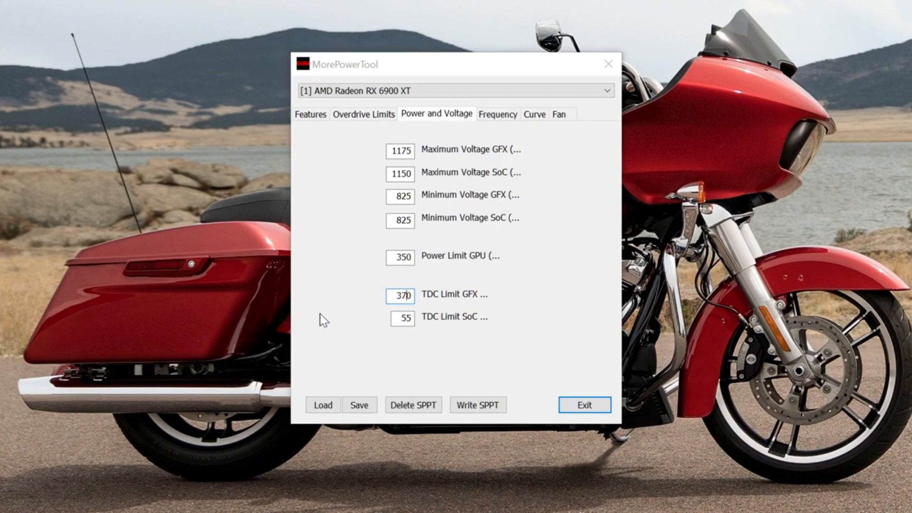